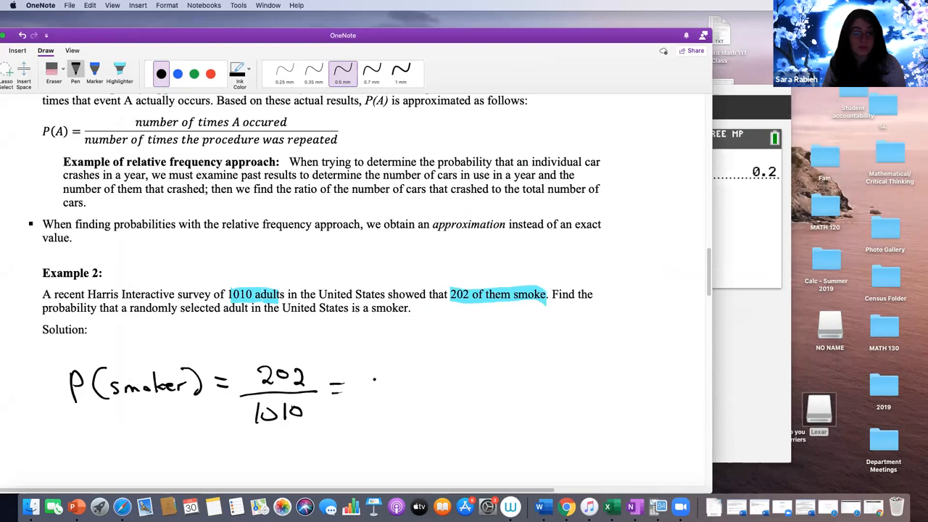
# Scroll the page so Example 3's travel-survey table and part (a) are in view.
pyautogui.scroll(-3)
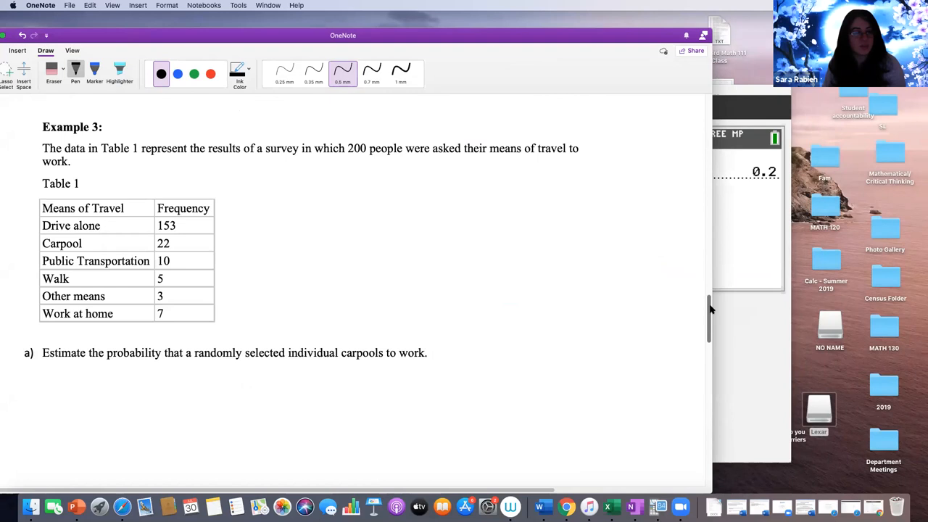
pyautogui.scroll(3)
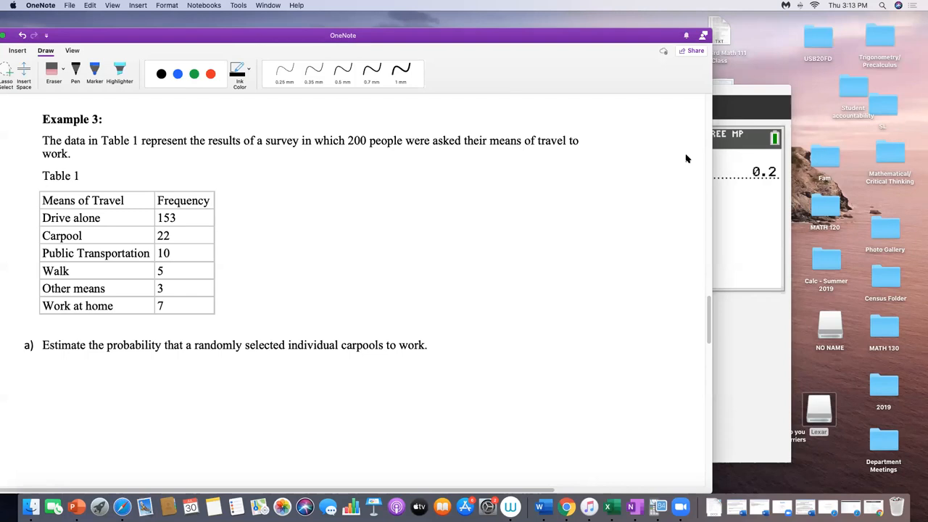
# Underline 'carpools', write P(carpools) = 22/200 = 0.11, and highlight the Carpool row yellow.
pyautogui.click(342, 72)
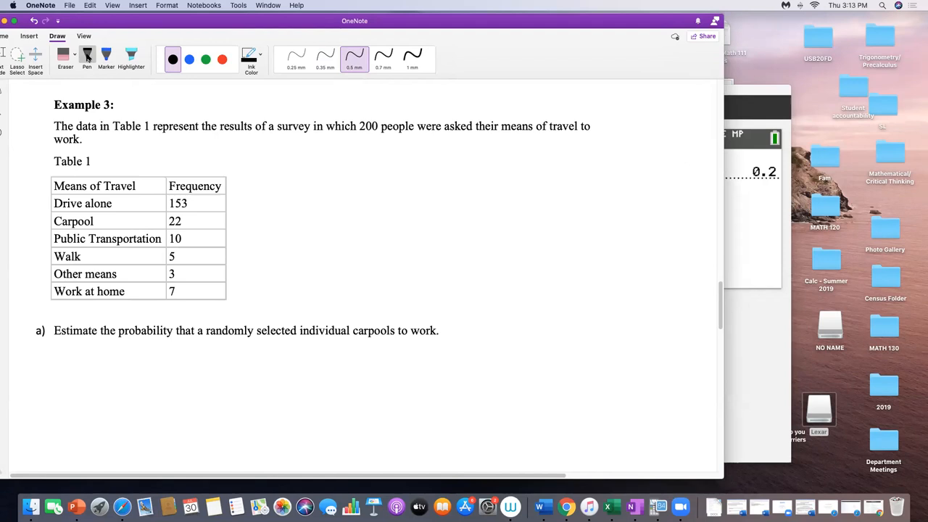
pyautogui.moveTo(354, 336); pyautogui.dragTo(447, 337)
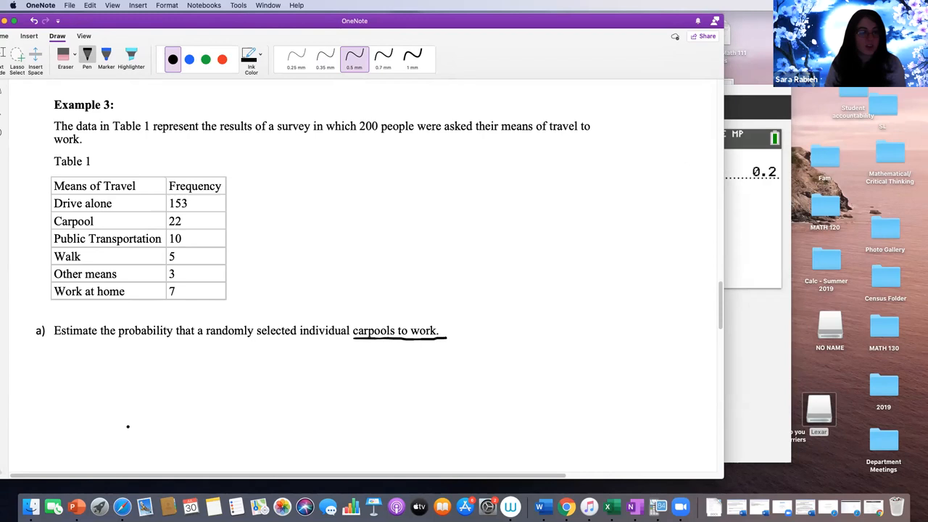
pyautogui.moveTo(94, 406); pyautogui.dragTo(229, 406)
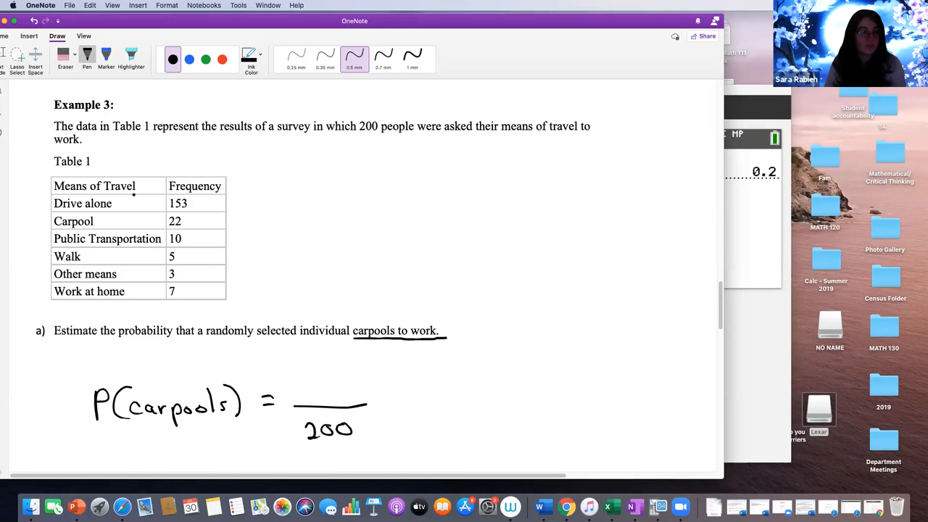
pyautogui.click(130, 55)
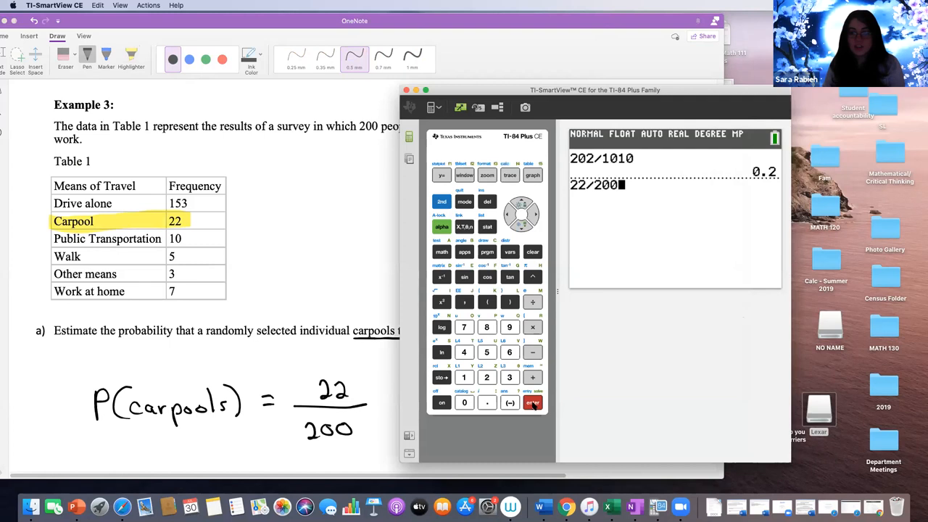
pyautogui.click(532, 403)
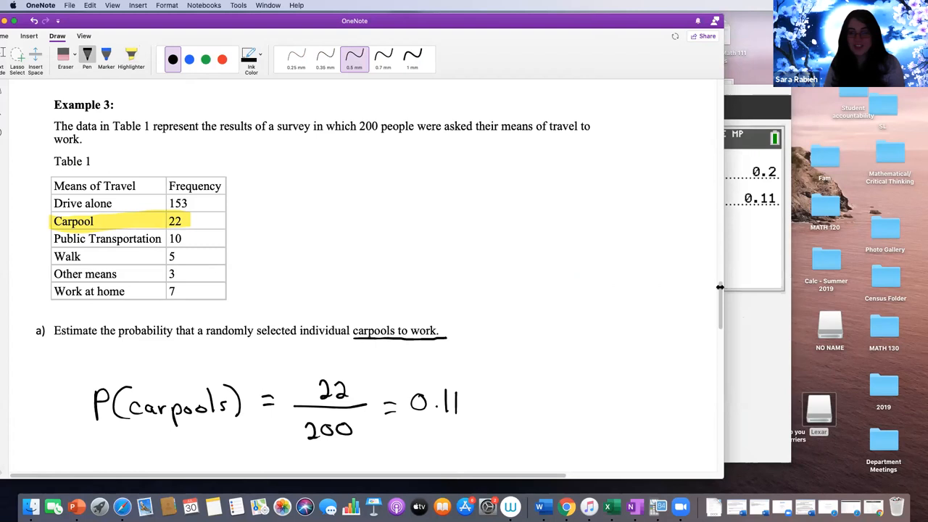
# Move down to part (b) and handwrite 'Not unusual' in black ink beneath it.
pyautogui.scroll(-3)
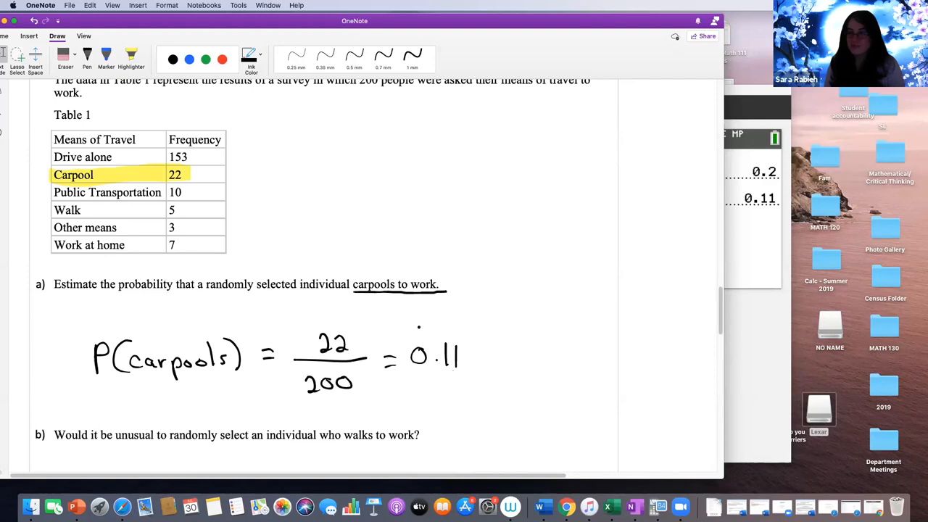
pyautogui.click(354, 57)
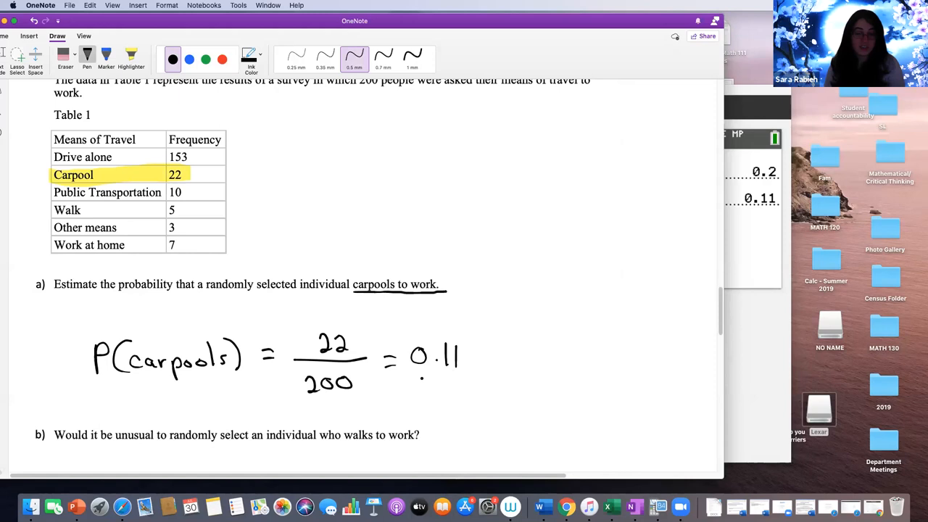
pyautogui.scroll(-3)
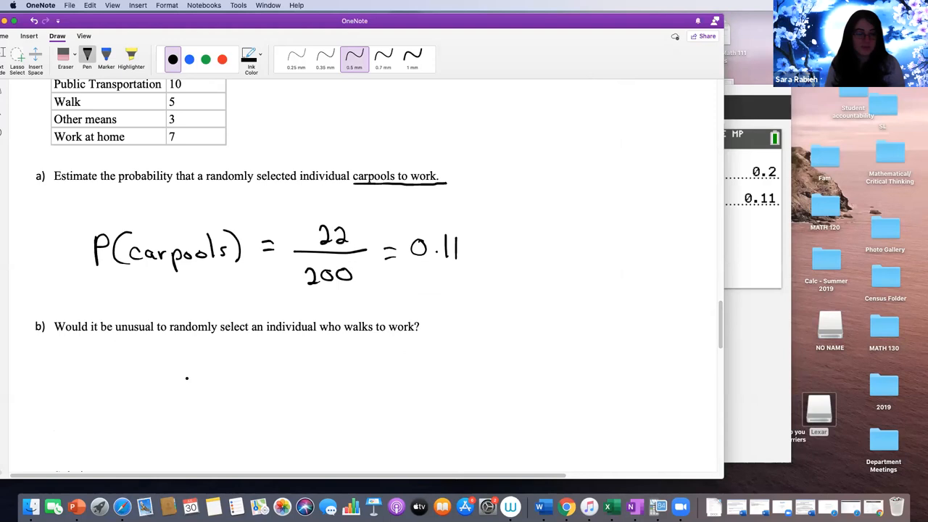
pyautogui.moveTo(189, 377); pyautogui.dragTo(348, 380)
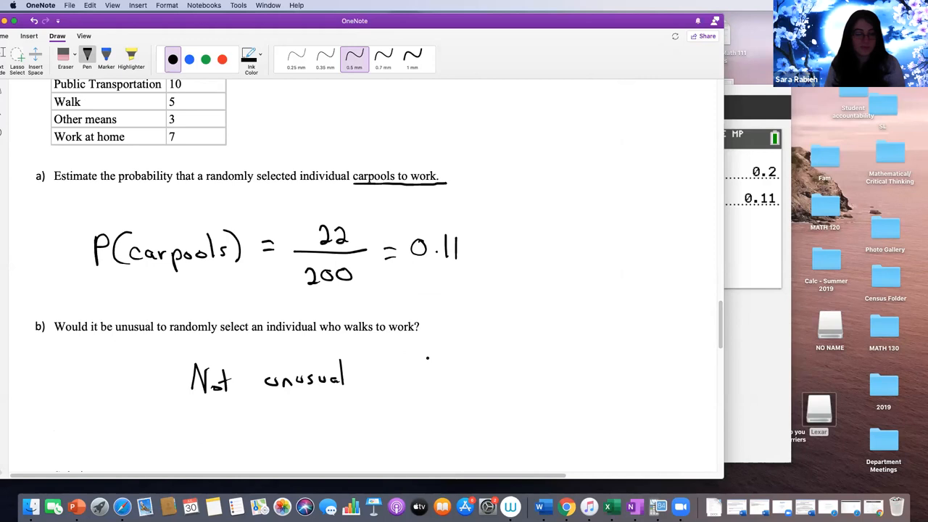
# Scroll to the Classical Approach section and Example 4 with the pen ready.
pyautogui.scroll(-3)
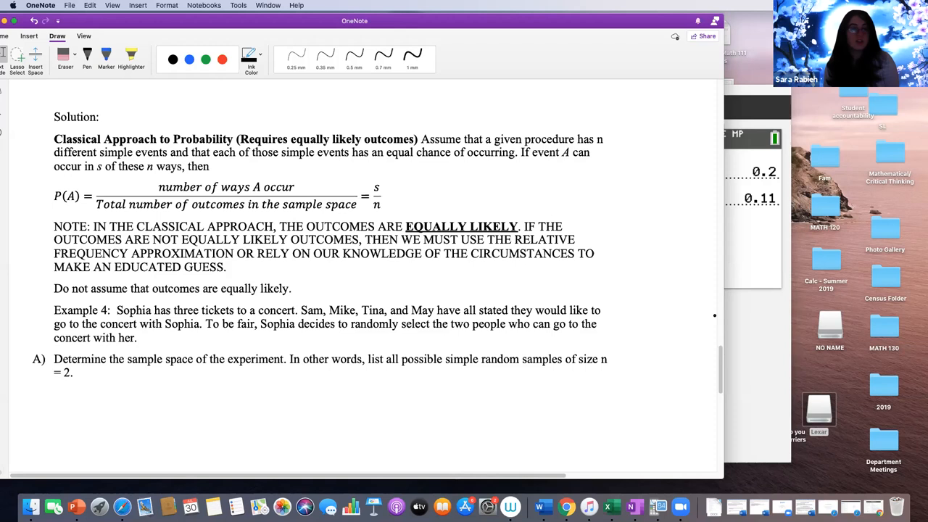
pyautogui.click(354, 56)
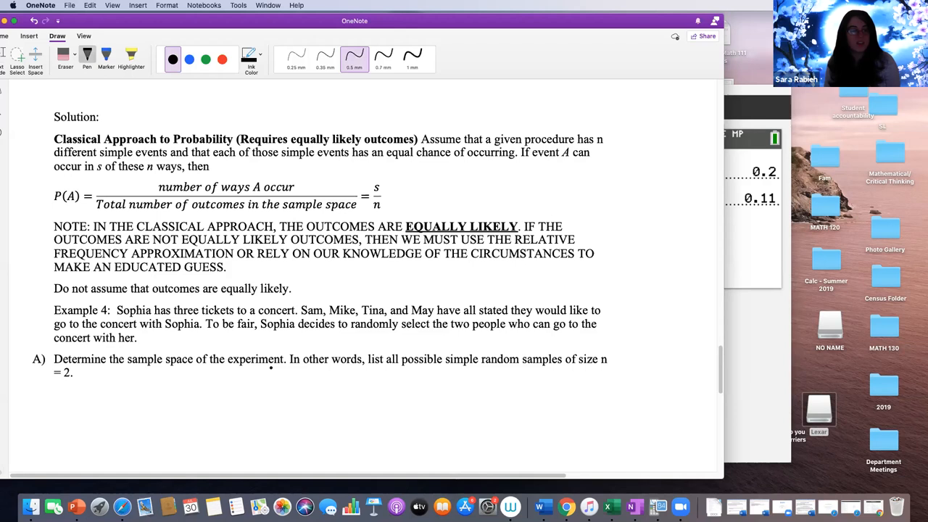
pyautogui.scroll(-3)
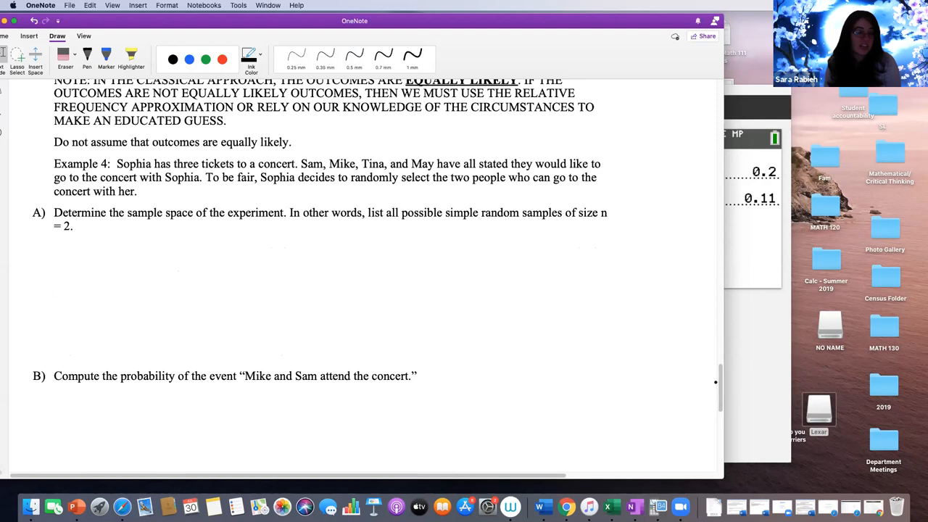
# Handwrite the six friend pairs in two columns for part A, fixing a repeated pair, and start P under B.
pyautogui.click(290, 271)
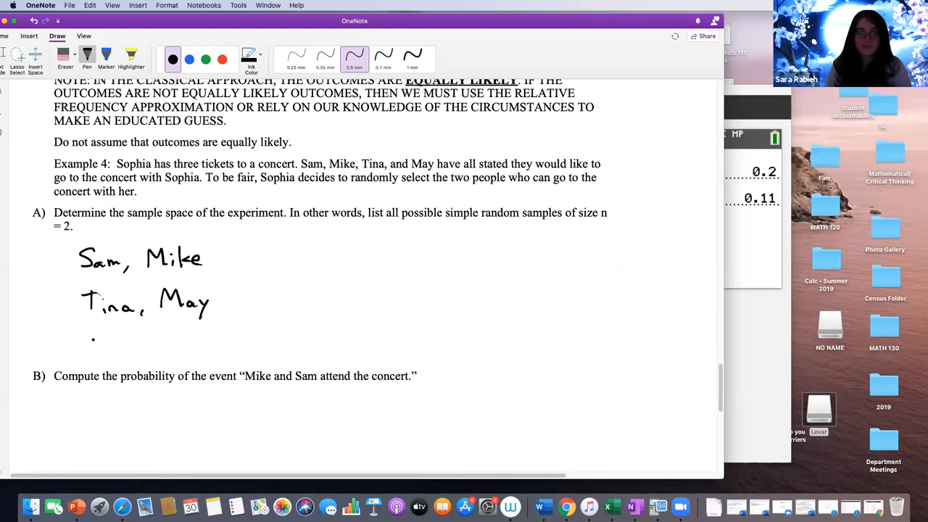
pyautogui.moveTo(90, 345); pyautogui.dragTo(210, 345)
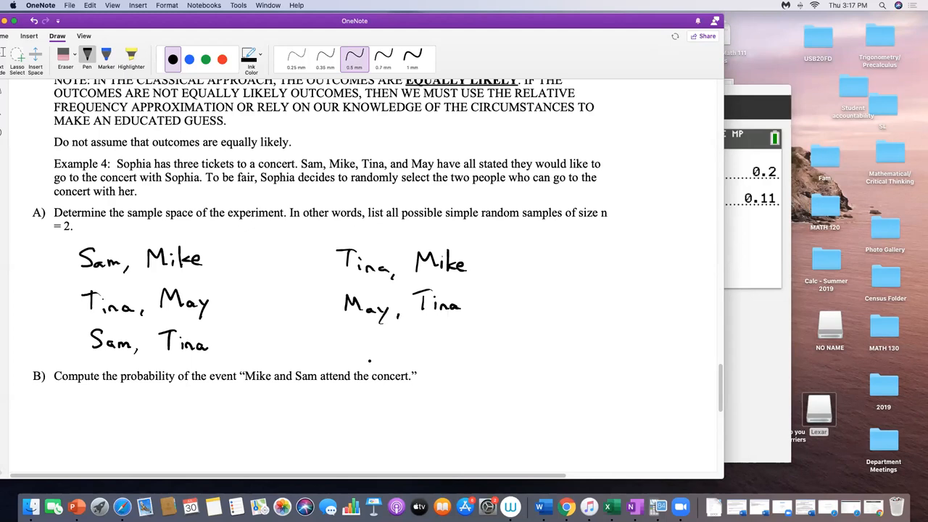
pyautogui.moveTo(348, 348); pyautogui.dragTo(432, 348)
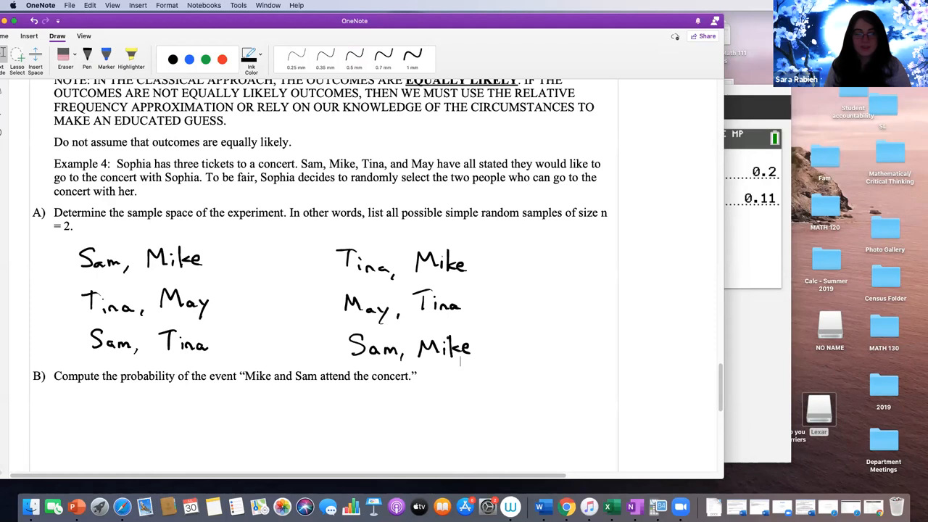
pyautogui.click(353, 57)
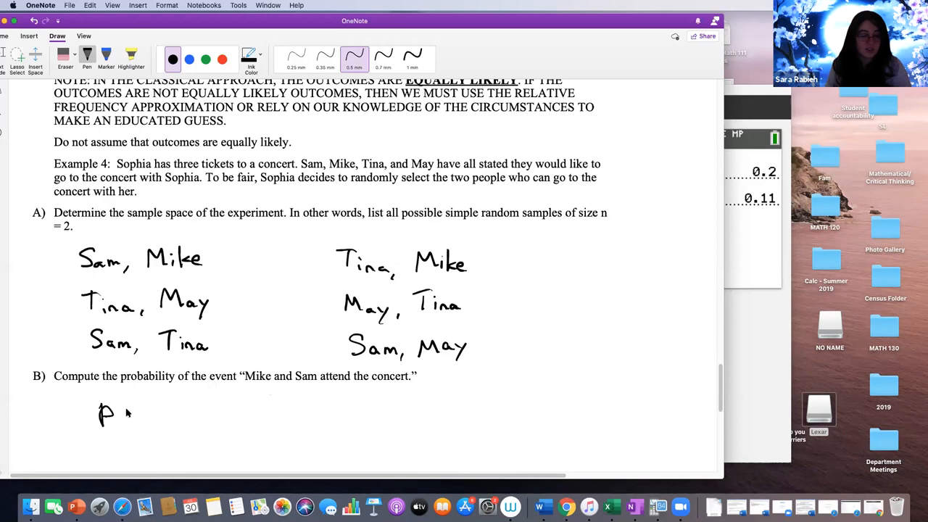
pyautogui.moveTo(116, 415); pyautogui.dragTo(238, 419)
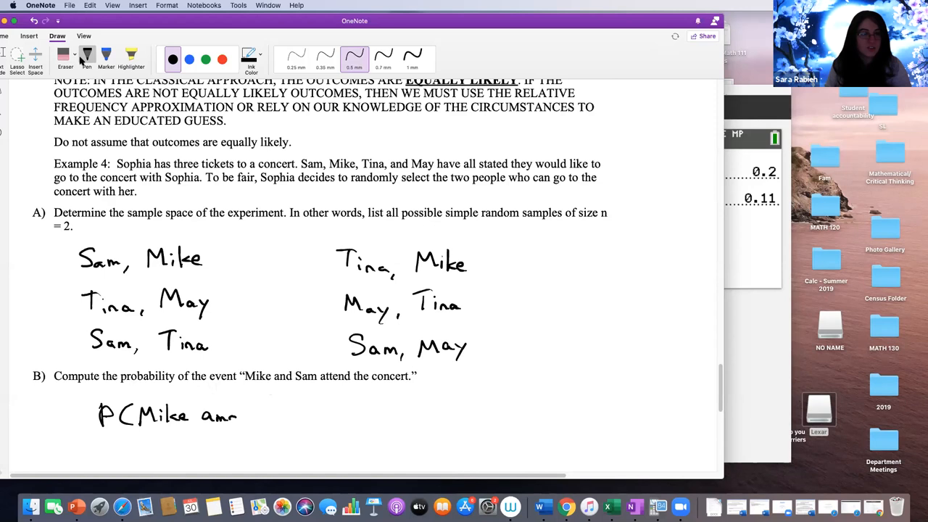
# Handwrite 'P(Mike and Sam) =' under question B.
pyautogui.write('and Mi')
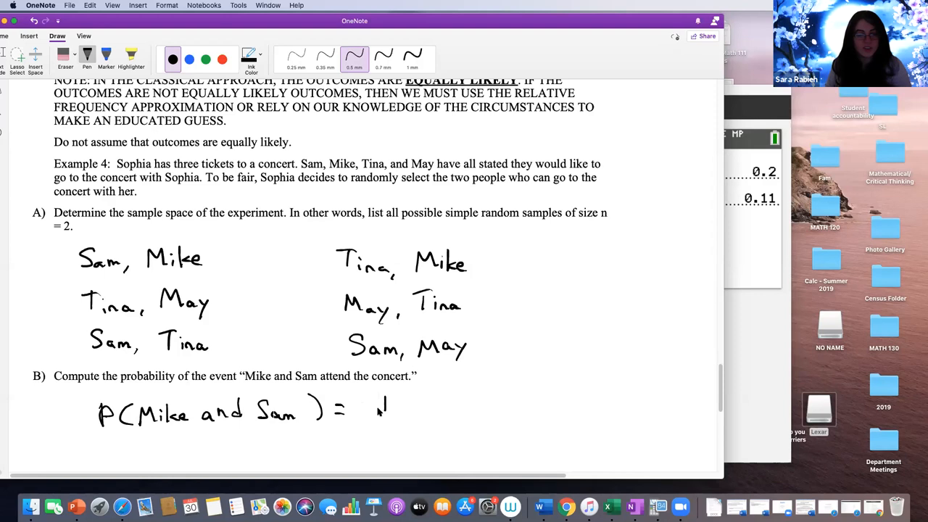
# Answer B as 1/6 and write P(May) = 3/6 = 1/2 for part C with May's pairs highlighted.
pyautogui.scroll(-3)
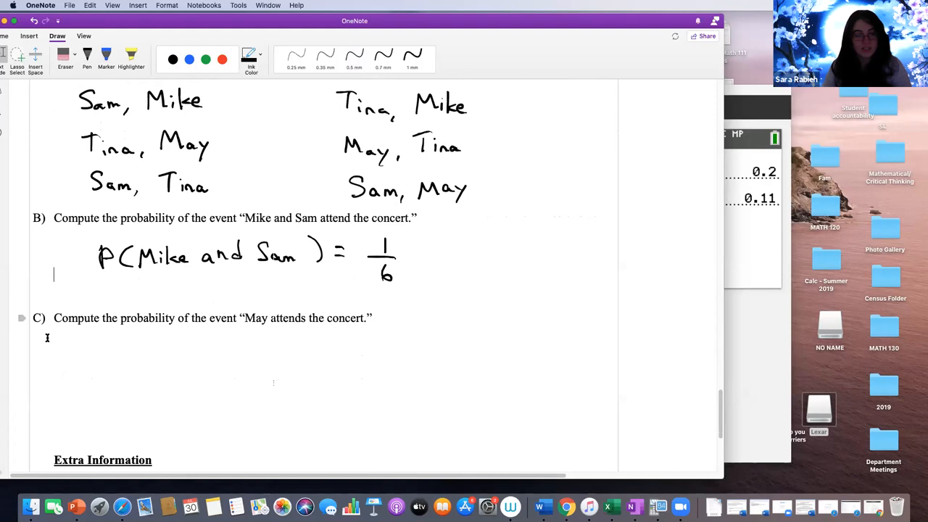
pyautogui.moveTo(98, 377); pyautogui.dragTo(221, 370)
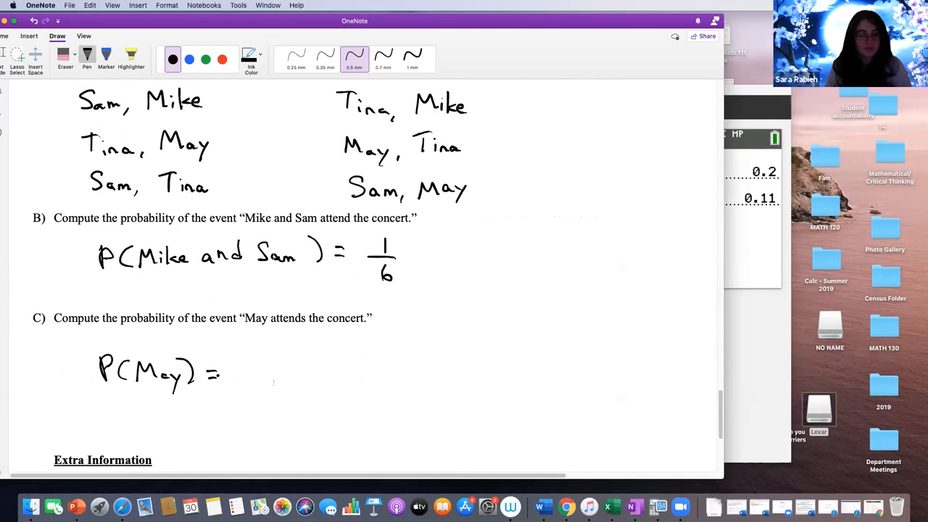
pyautogui.moveTo(232, 377); pyautogui.dragTo(287, 378)
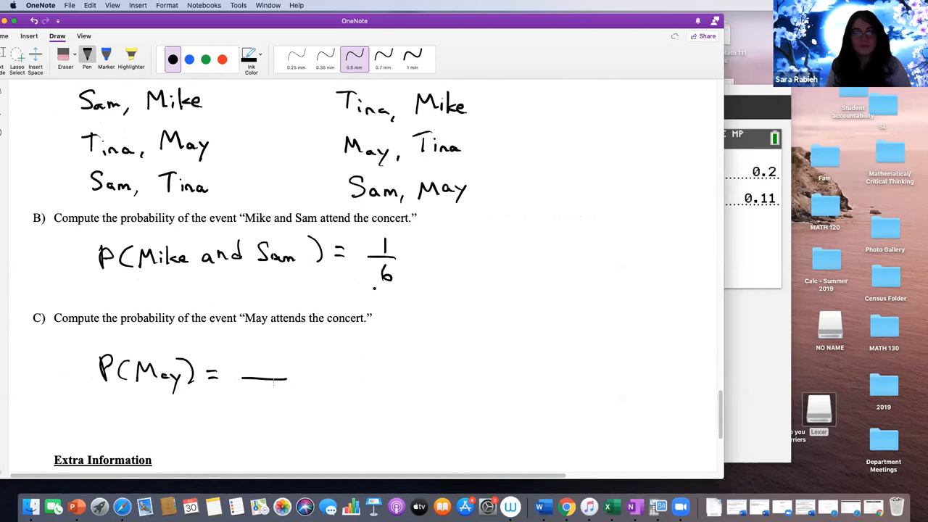
pyautogui.moveTo(539, 283)
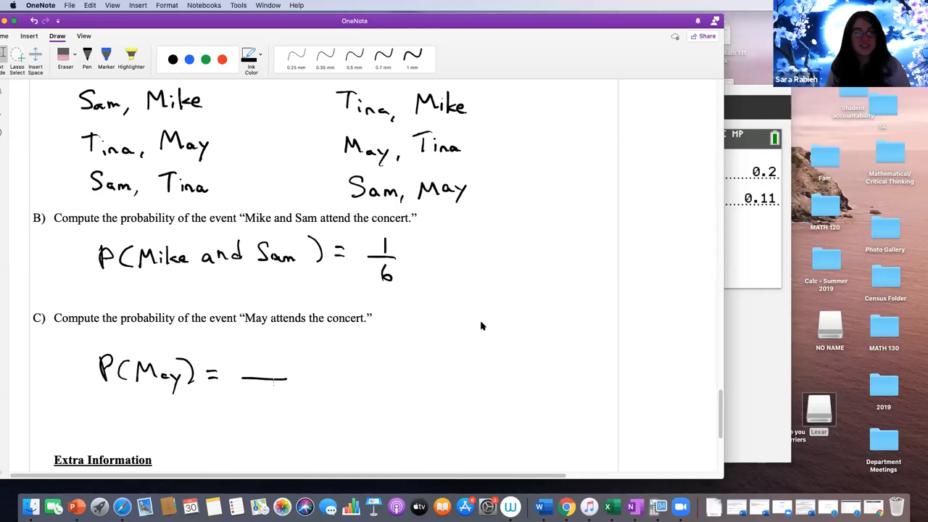
pyautogui.moveTo(261, 348); pyautogui.dragTo(264, 414)
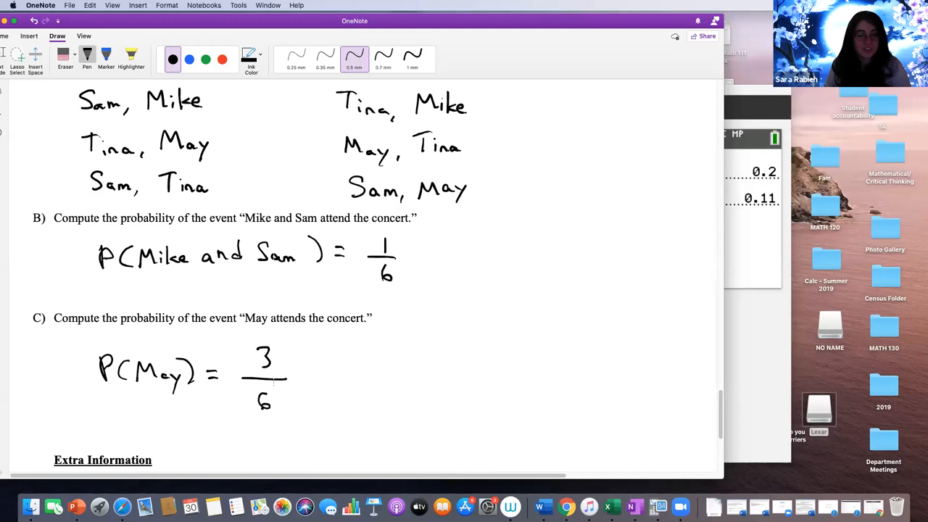
pyautogui.moveTo(297, 374); pyautogui.dragTo(362, 394)
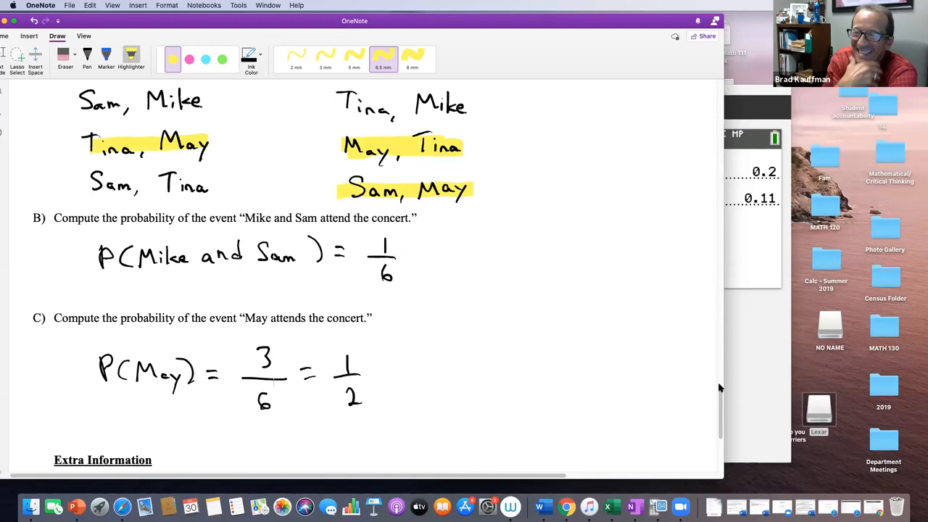
pyautogui.scroll(-3)
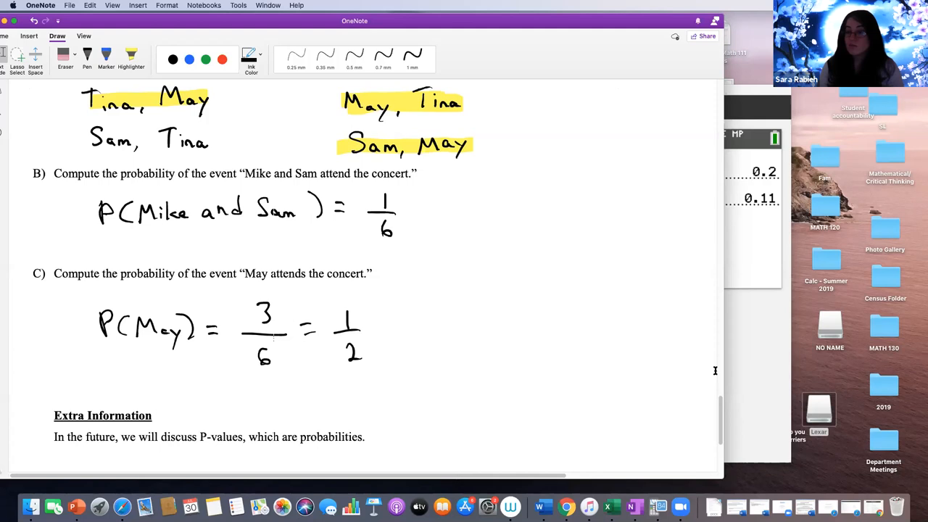
pyautogui.scroll(3)
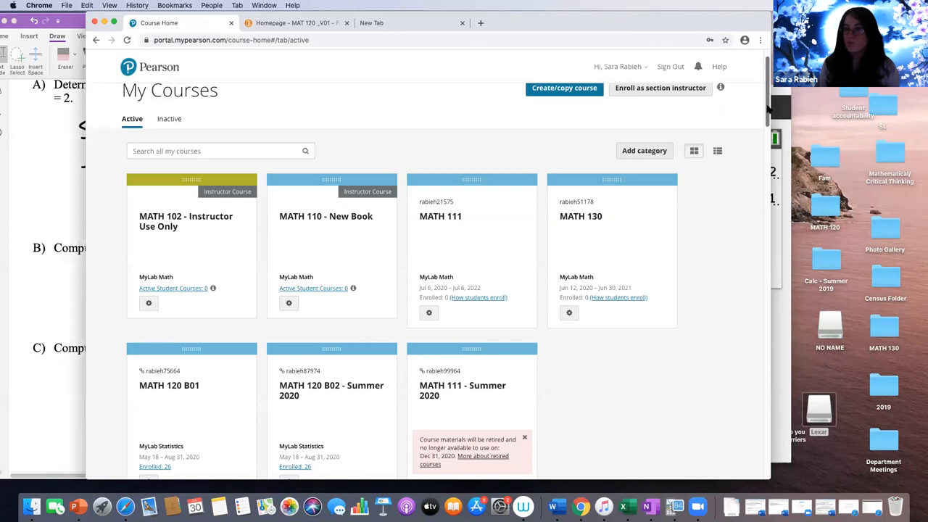
pyautogui.moveTo(345, 388)
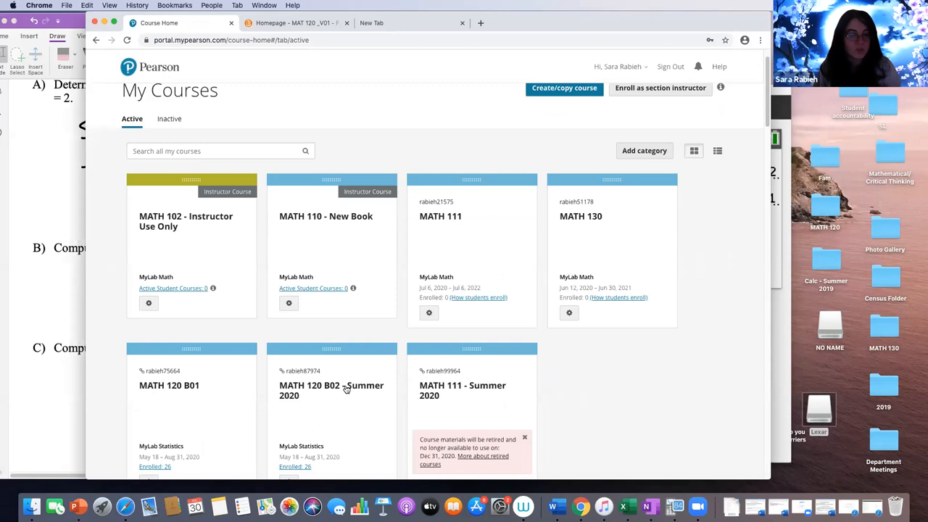
pyautogui.moveTo(365, 218)
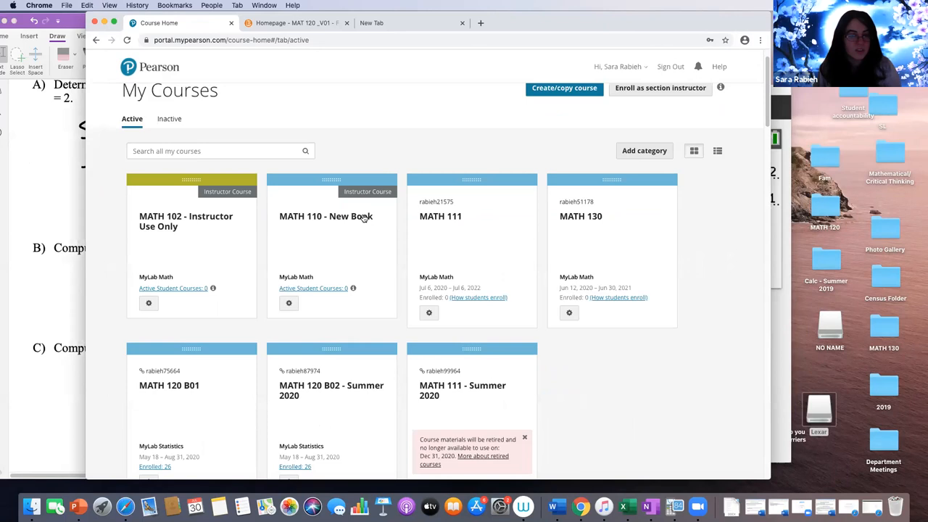
# Open the MATH 110 - New Book course card to reach its assignment settings.
pyautogui.click(324, 216)
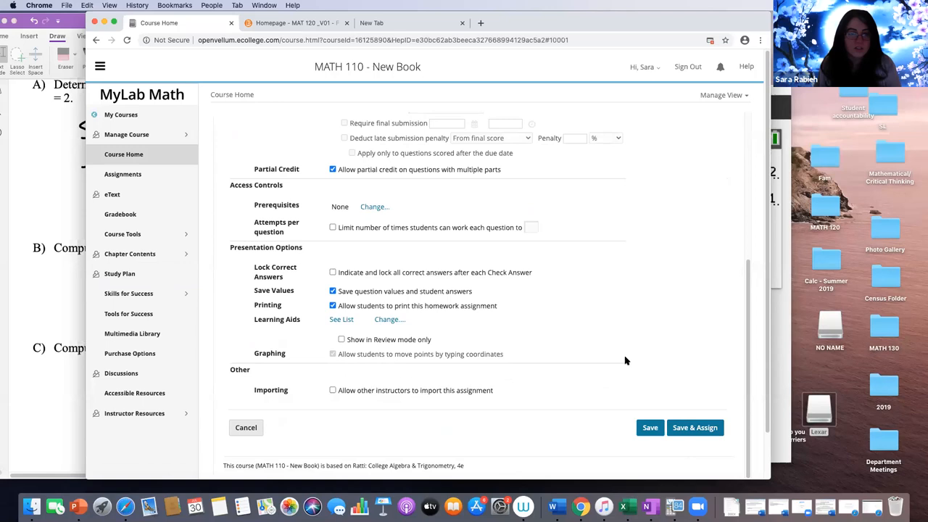
# Show Chapter Contents with its MyLab Math and eText resource links.
pyautogui.click(131, 252)
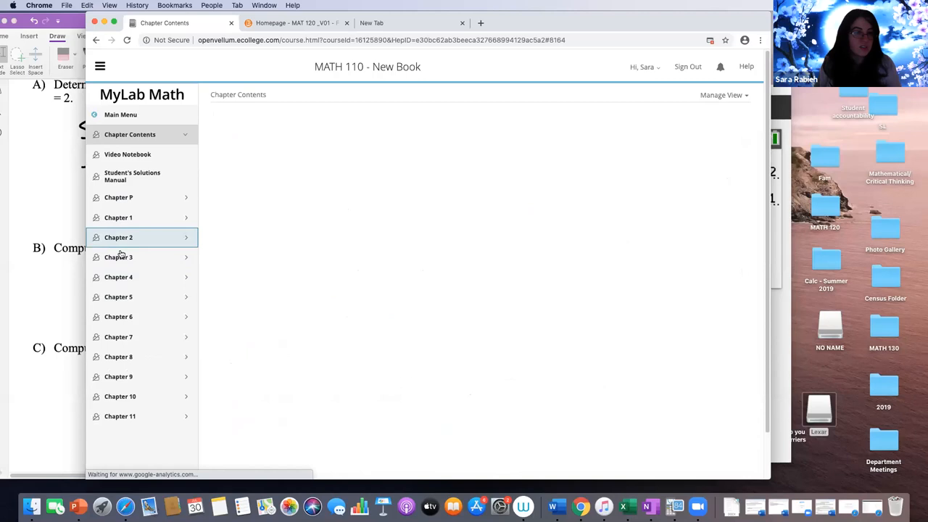
pyautogui.click(130, 133)
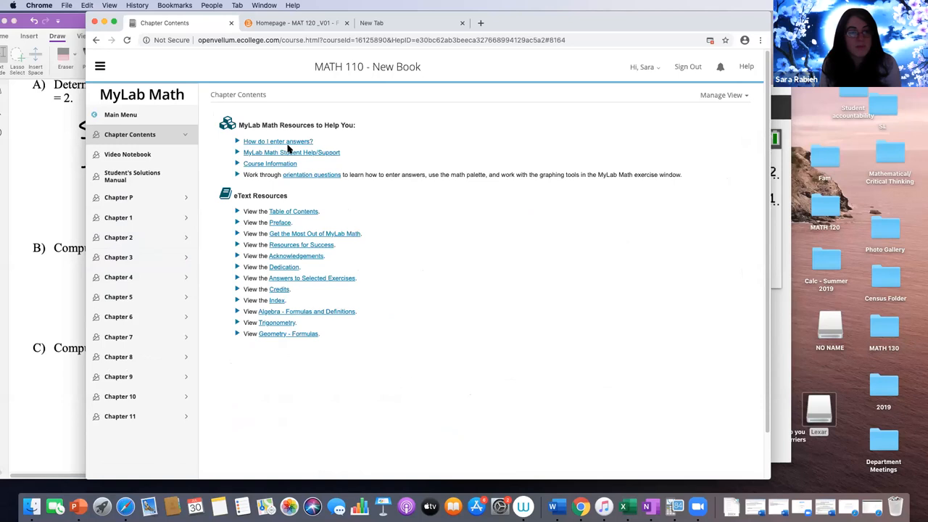
pyautogui.moveTo(296, 255)
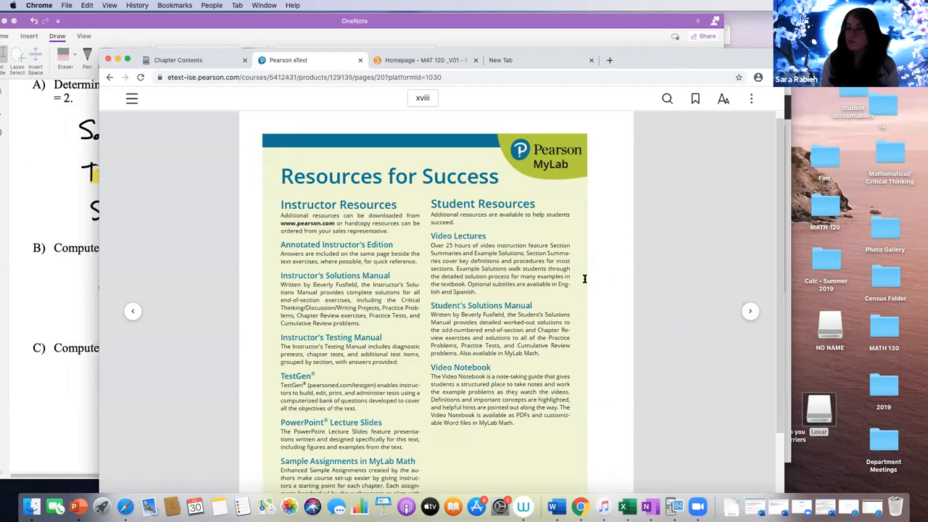
# Open a new Chrome tab showing the Google start page.
pyautogui.click(500, 60)
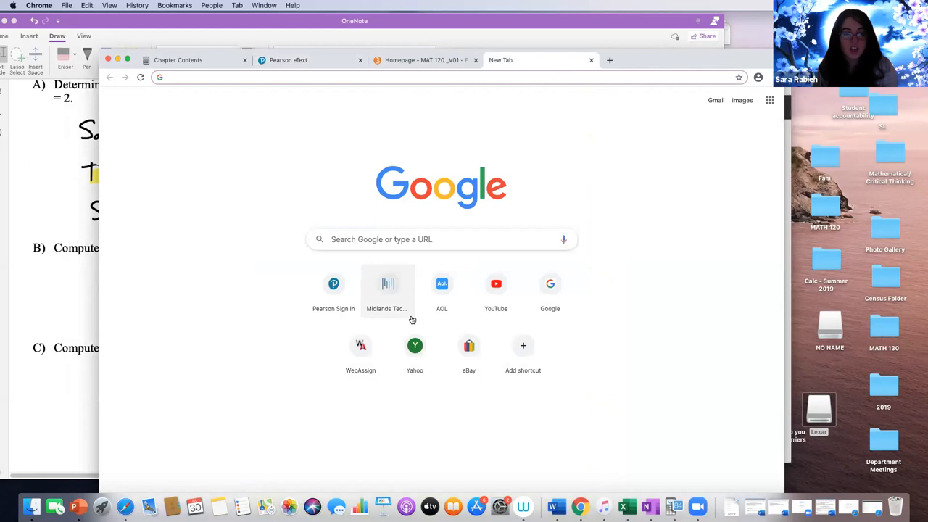
# Search YouTube for 'patrickjmt math - probability' videos.
pyautogui.click(496, 283)
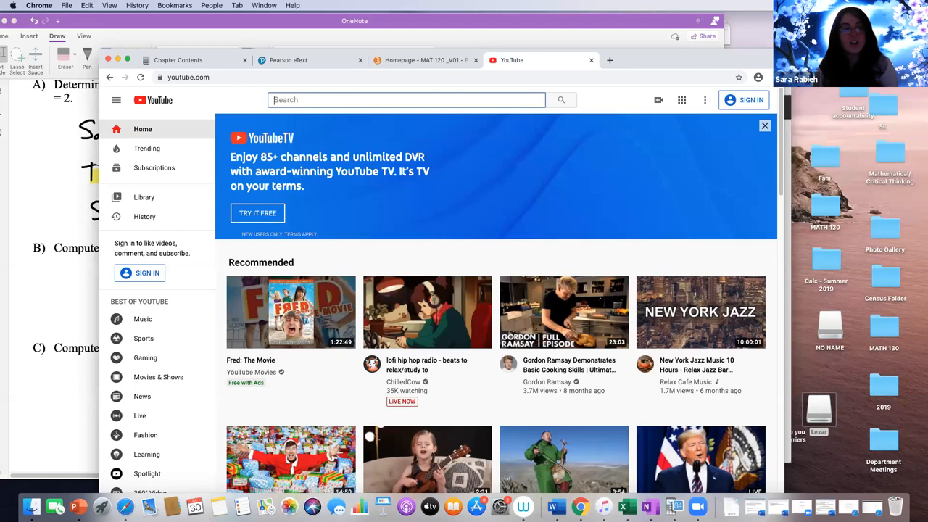
pyautogui.write('math')
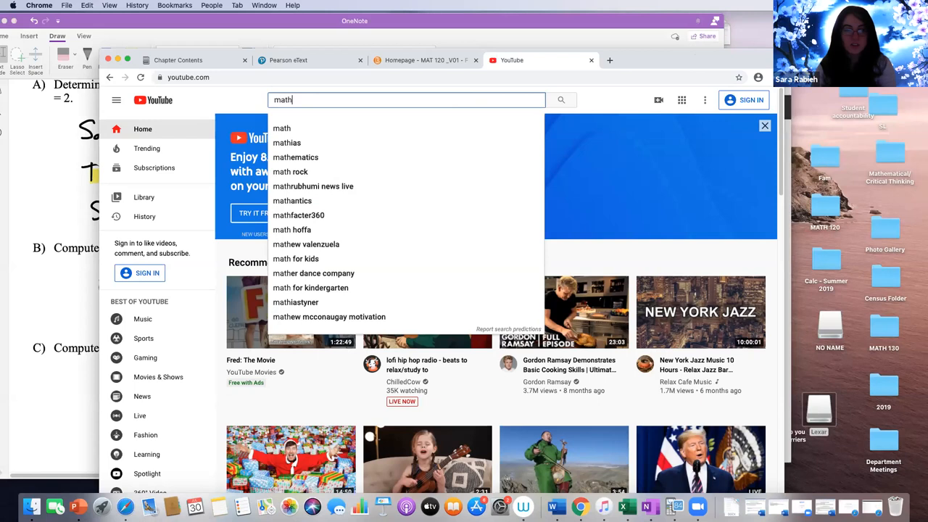
pyautogui.write('- probability')
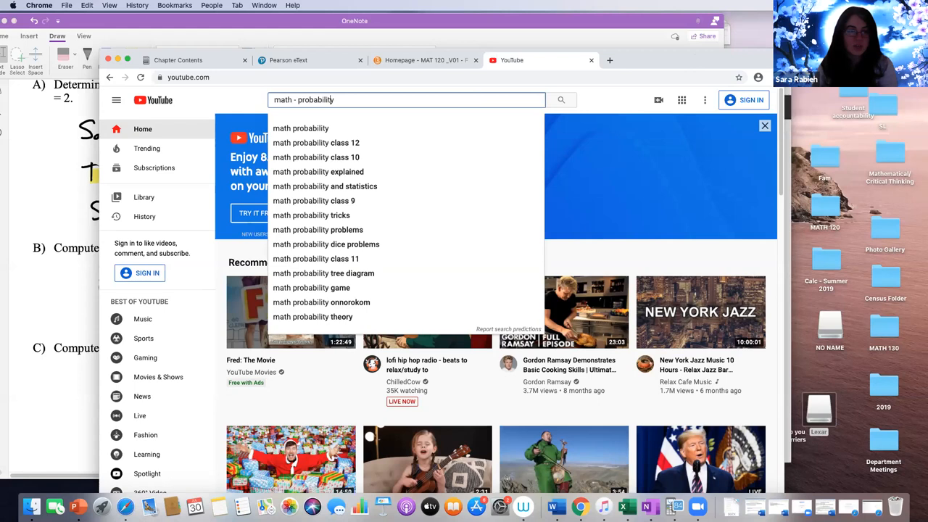
pyautogui.write('patrickjmt')
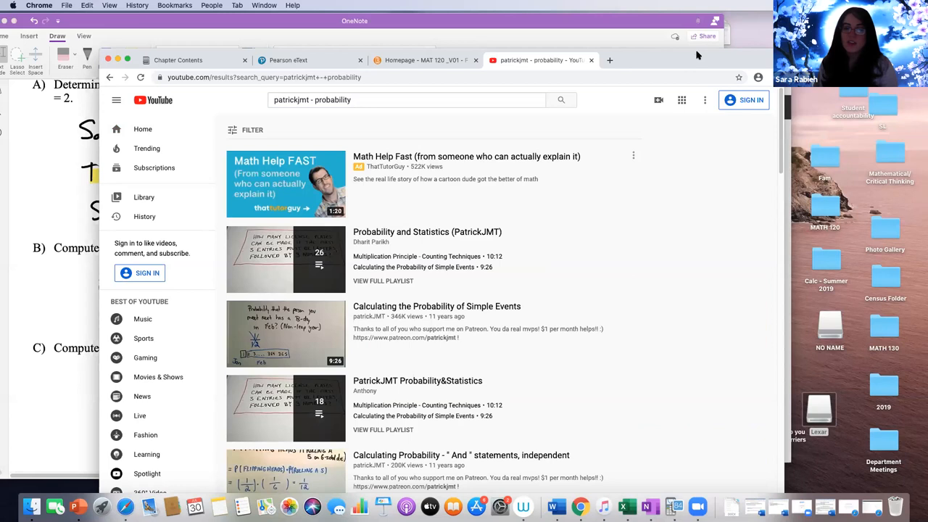
pyautogui.moveTo(680, 35)
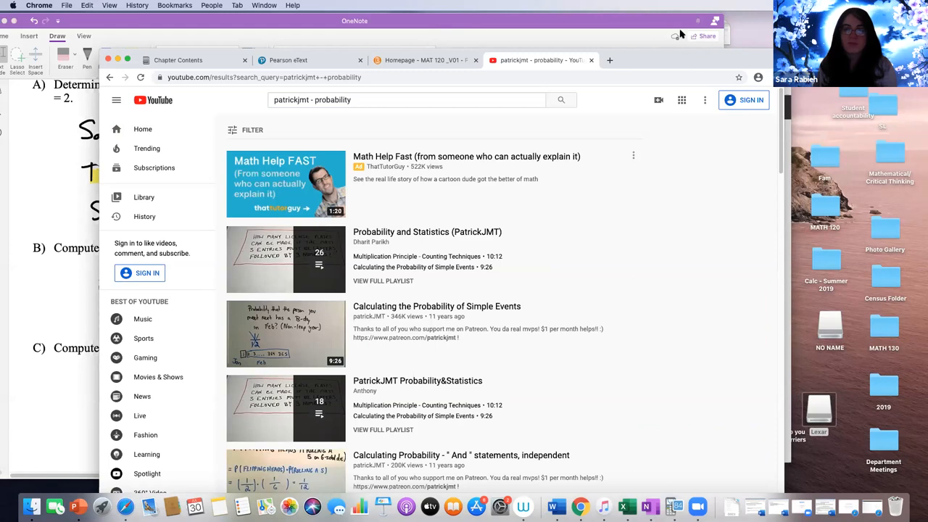
pyautogui.moveTo(670, 122)
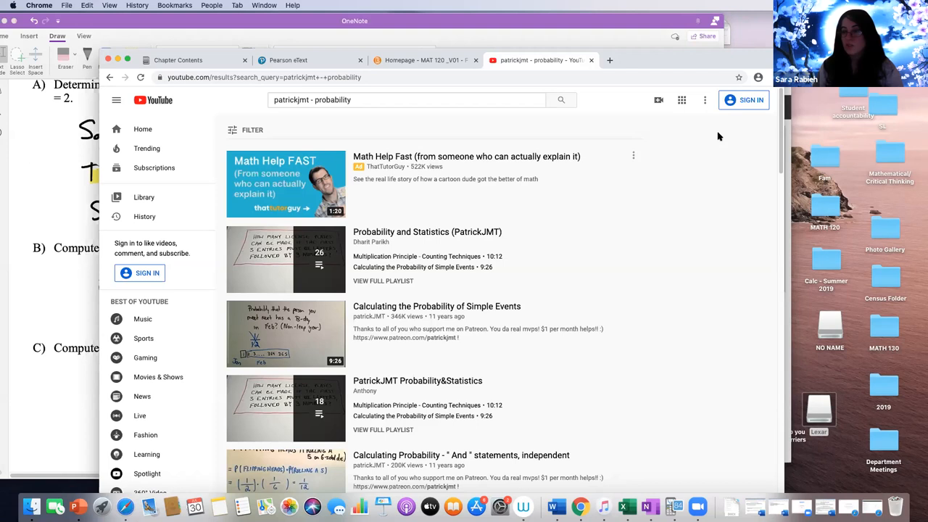
pyautogui.moveTo(655, 191)
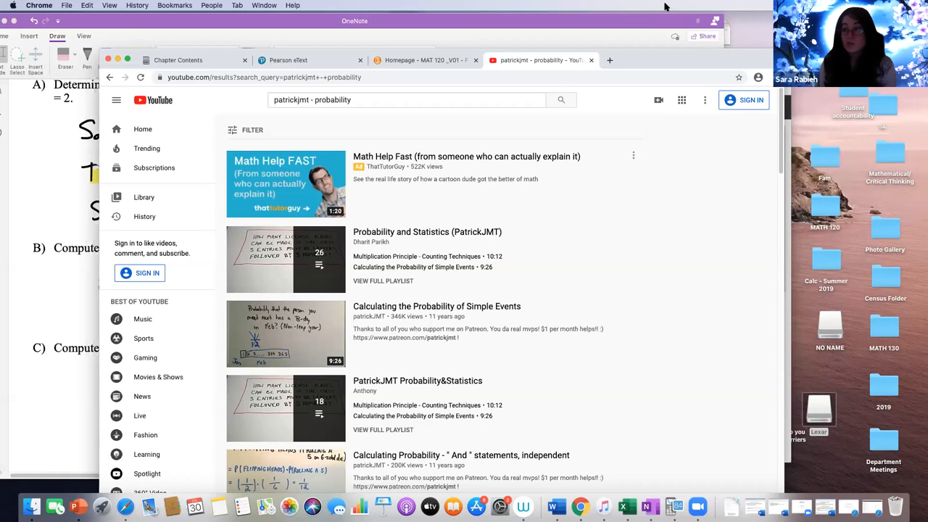
pyautogui.moveTo(574, 17)
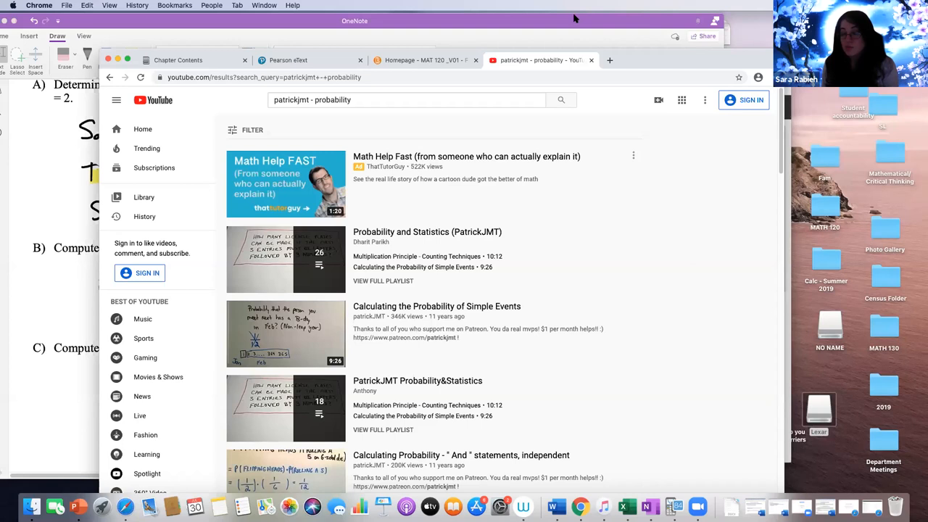
pyautogui.moveTo(642, 6)
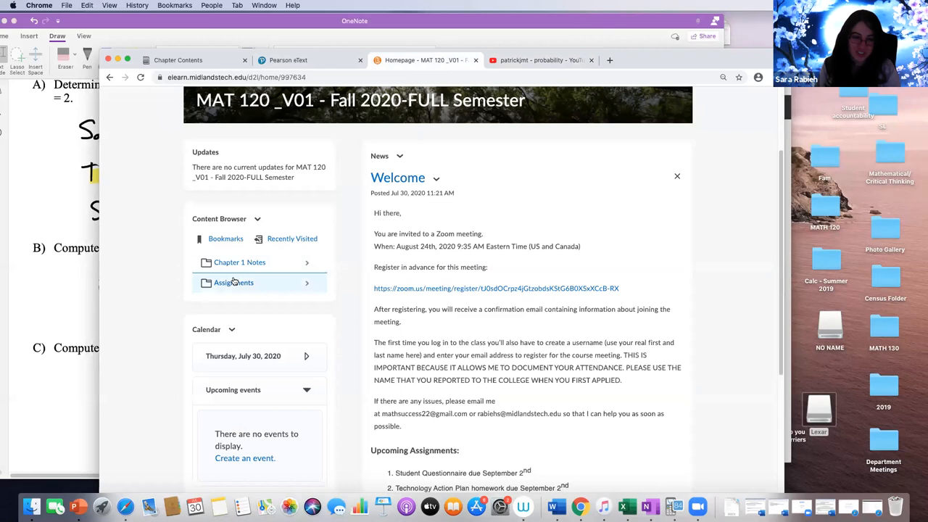
# Open the Technology Action Plan Assignment for Students from the course Assignments list.
pyautogui.click(233, 281)
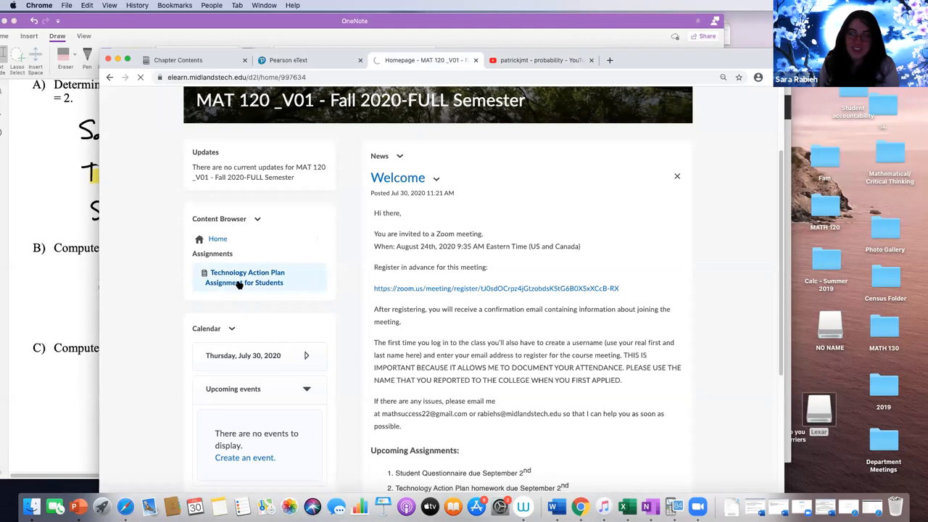
pyautogui.click(247, 277)
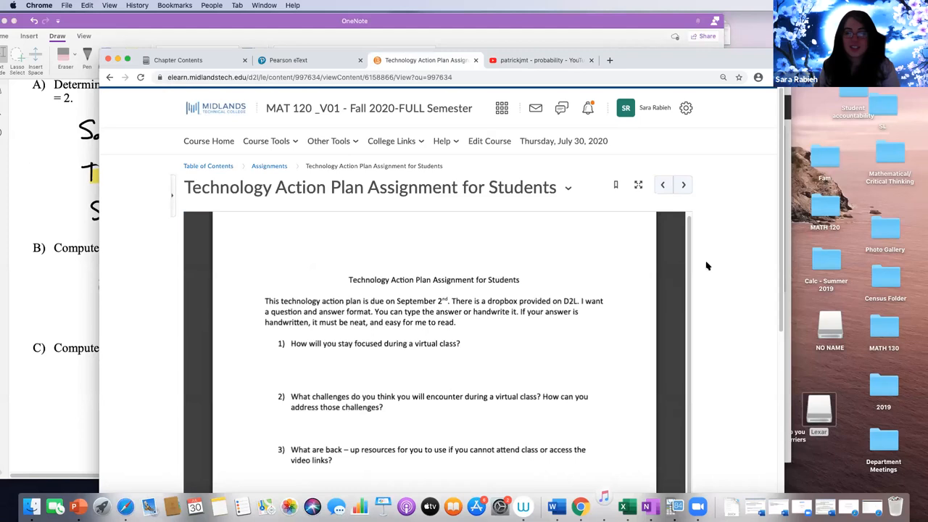
pyautogui.moveTo(766, 284)
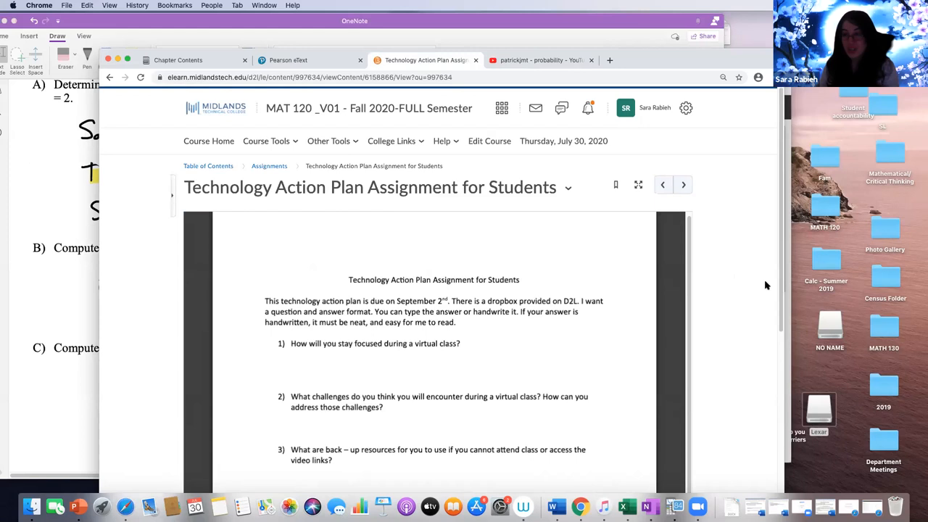
pyautogui.scroll(-3)
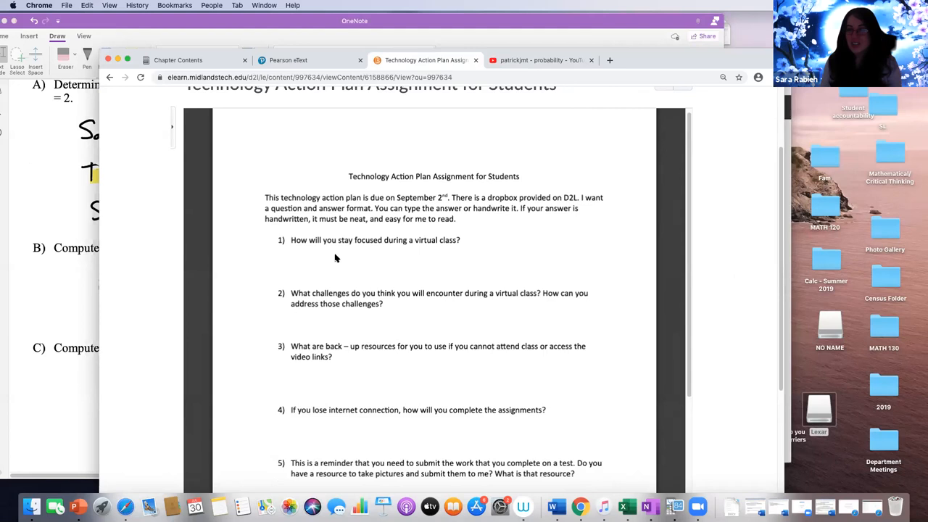
pyautogui.scroll(3)
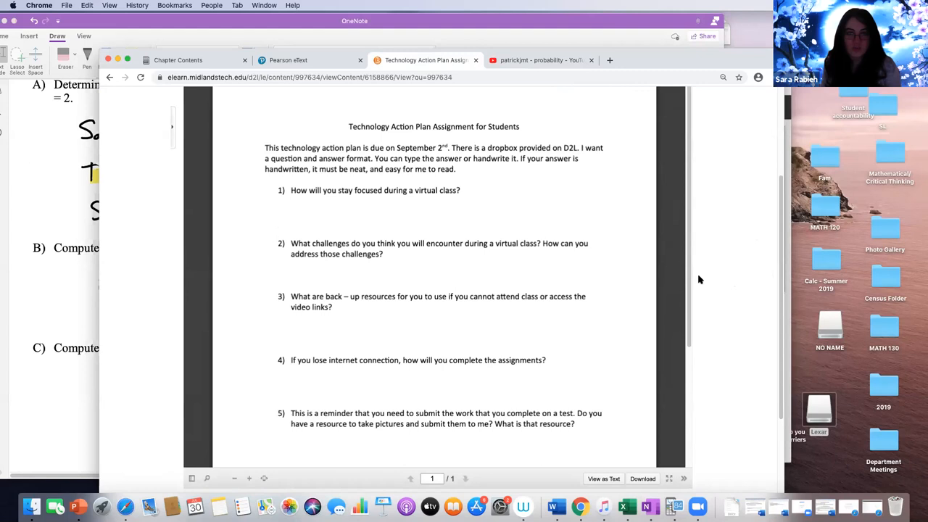
pyautogui.scroll(-3)
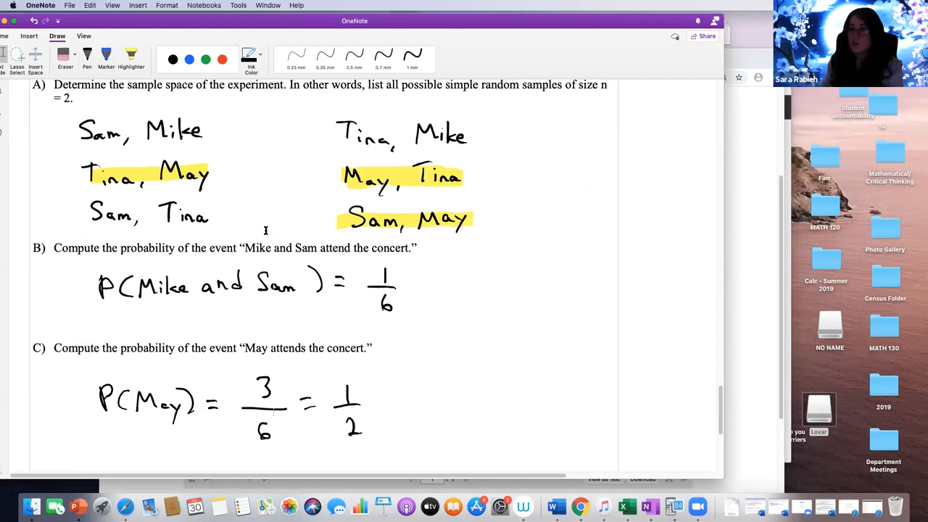
pyautogui.moveTo(739, 240)
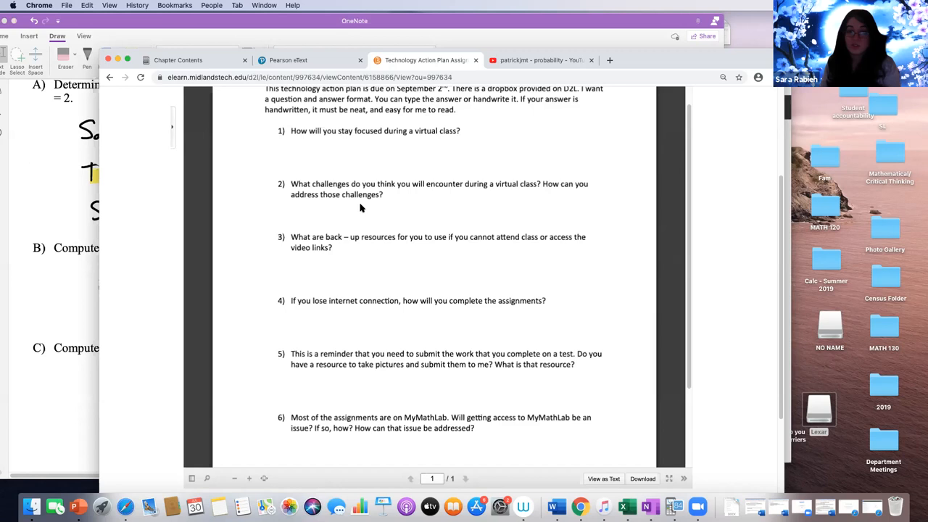
pyautogui.moveTo(334, 319)
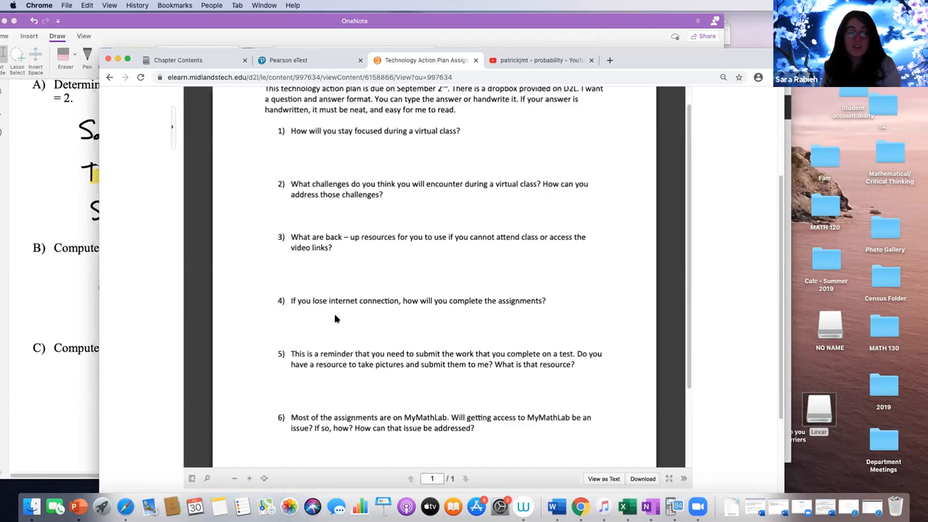
pyautogui.moveTo(351, 320)
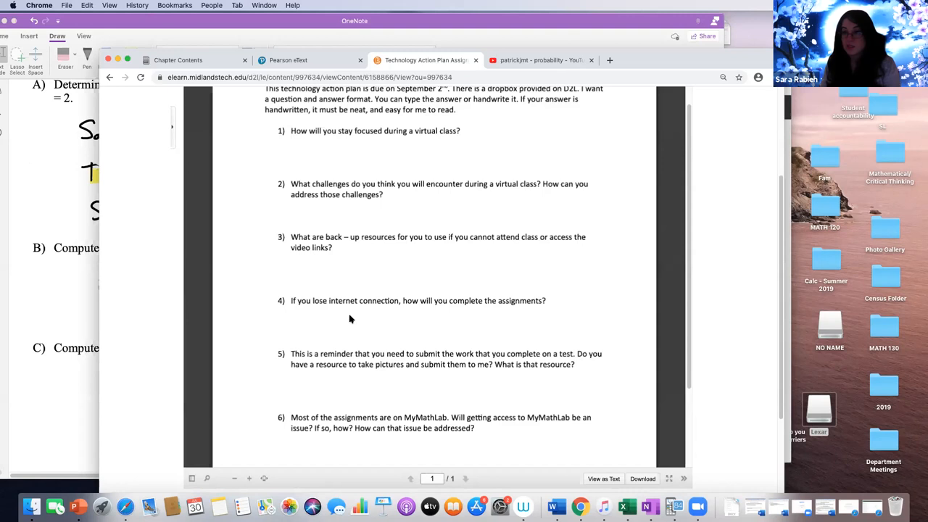
pyautogui.moveTo(548, 300)
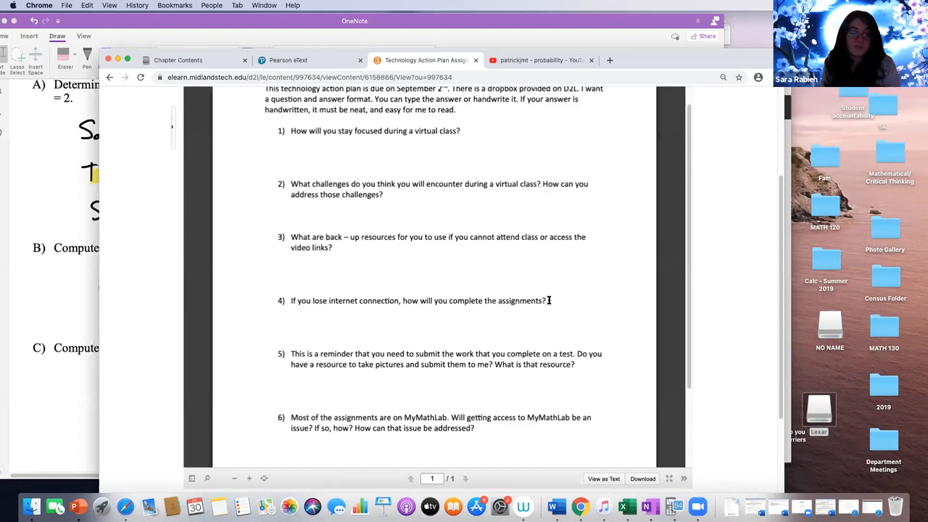
pyautogui.moveTo(377, 446)
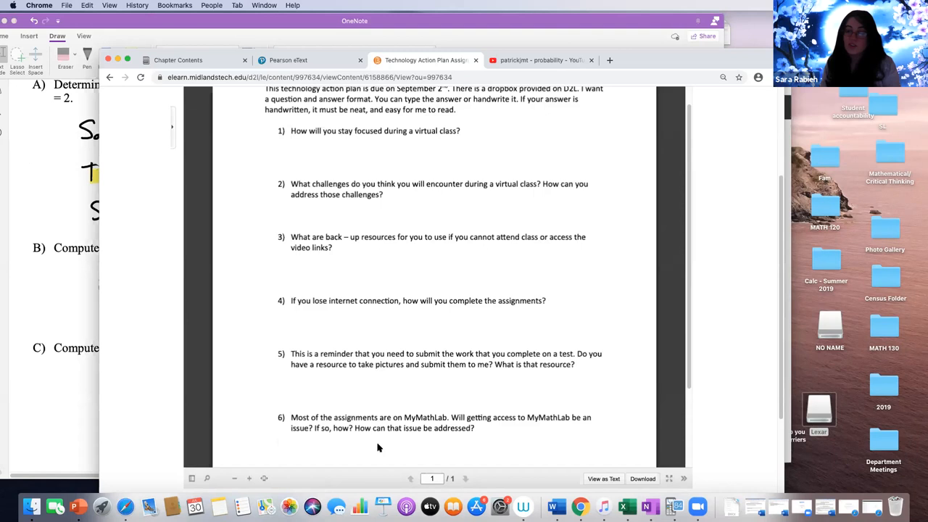